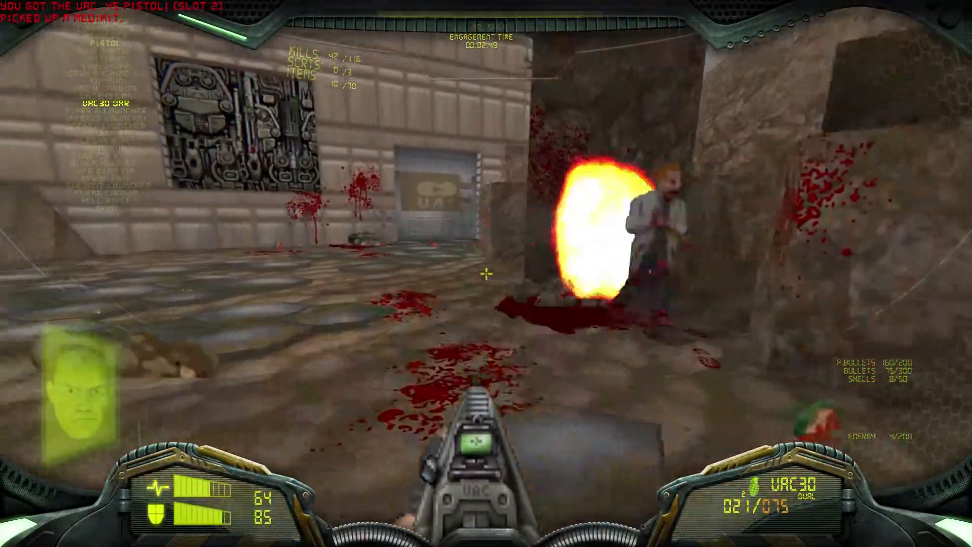
# Leave the GZDoom gameplay preview for the zdoom.org downloads page listing v4.0.0 builds.
pyautogui.click(486, 280)
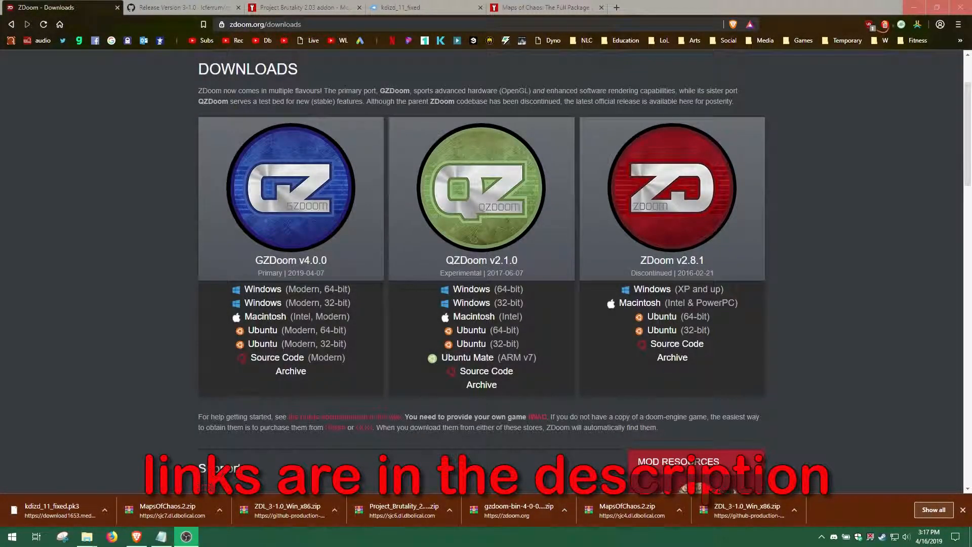
# Select the gzdoom-bin-4-0-0-x64 zip in Downloads and bring up its extract options.
pyautogui.click(87, 536)
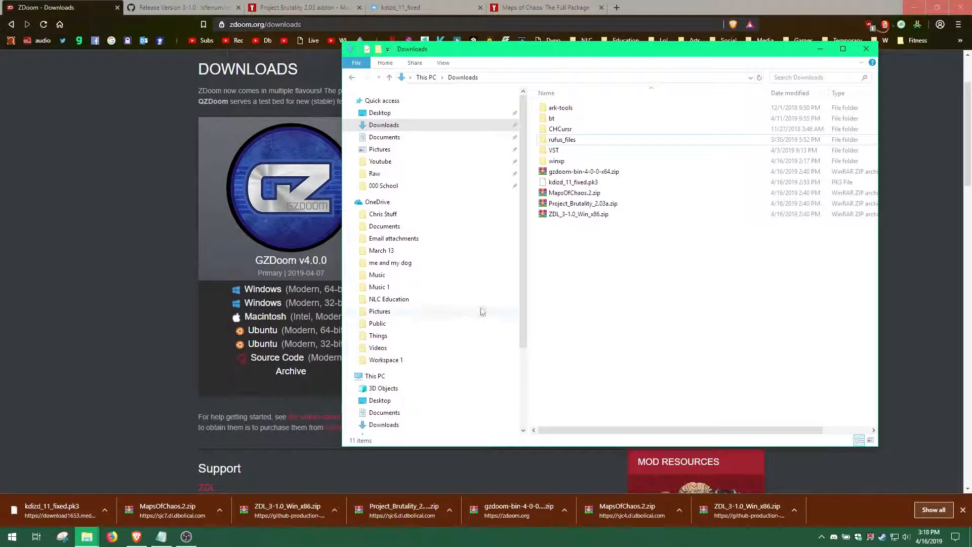
pyautogui.click(583, 171)
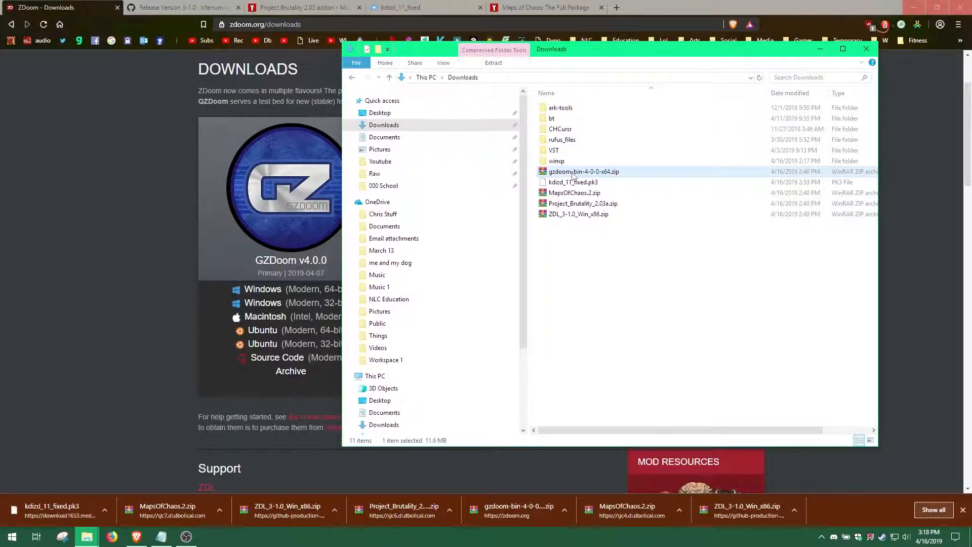
pyautogui.rightClick(583, 171)
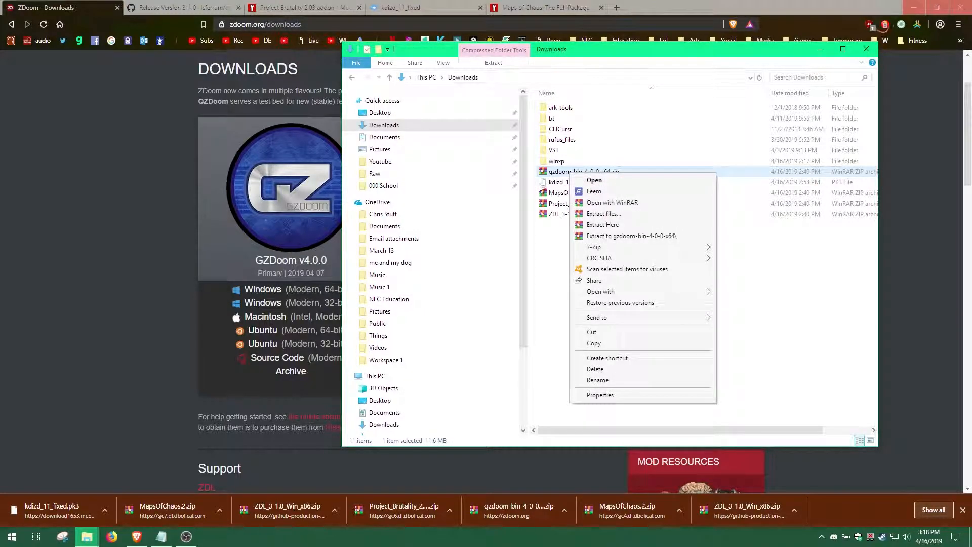
pyautogui.moveTo(606, 244)
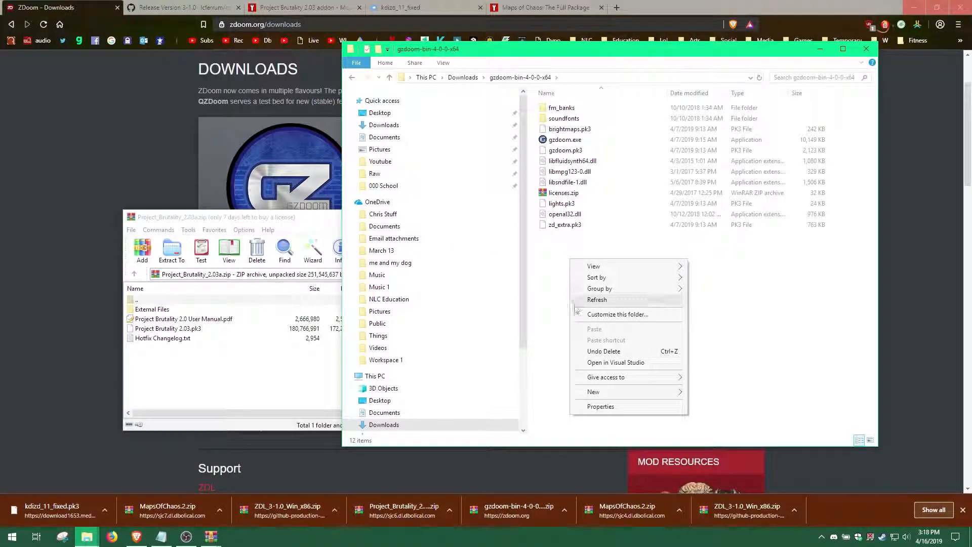
# Create 'maps' and 'project brutality 2.03a' folders inside the extracted GZDoom folder.
pyautogui.click(593, 392)
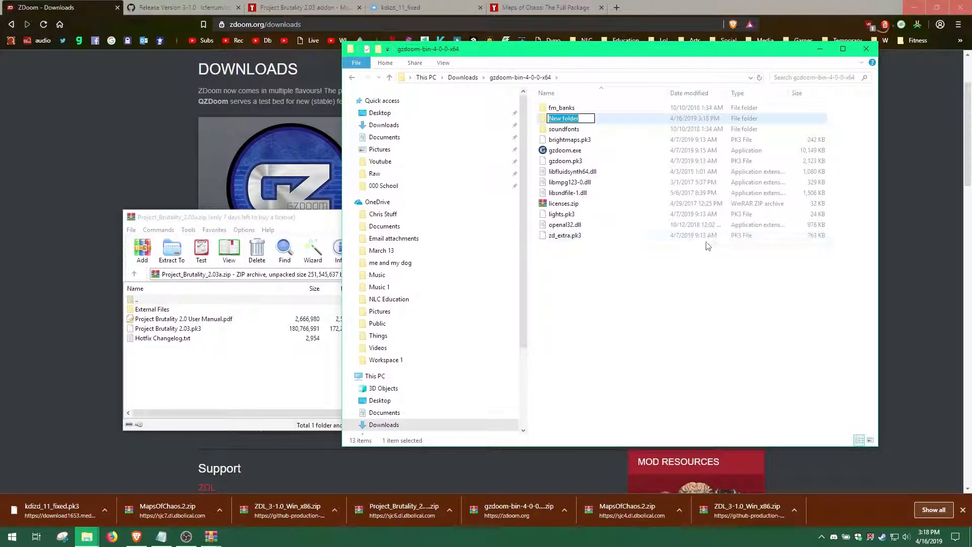
pyautogui.write('maps')
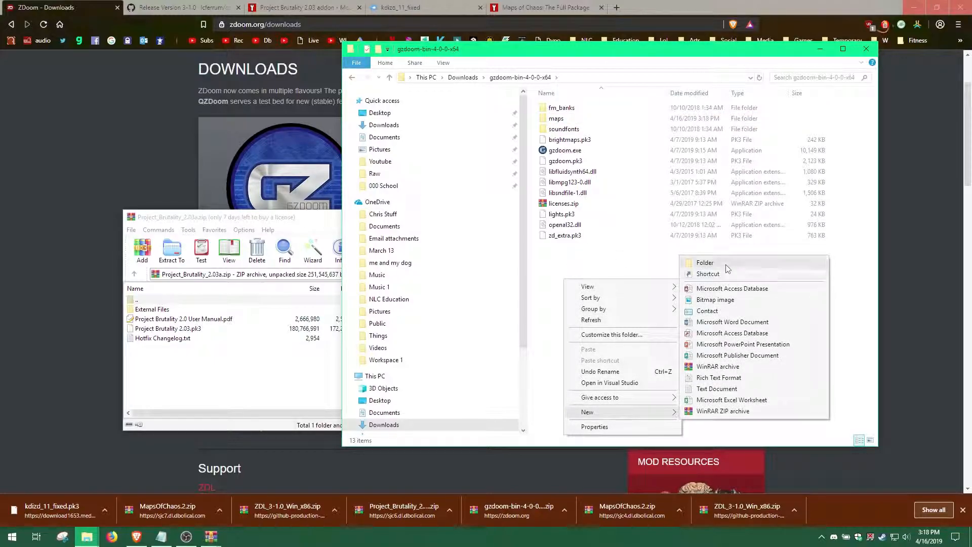
pyautogui.click(705, 263)
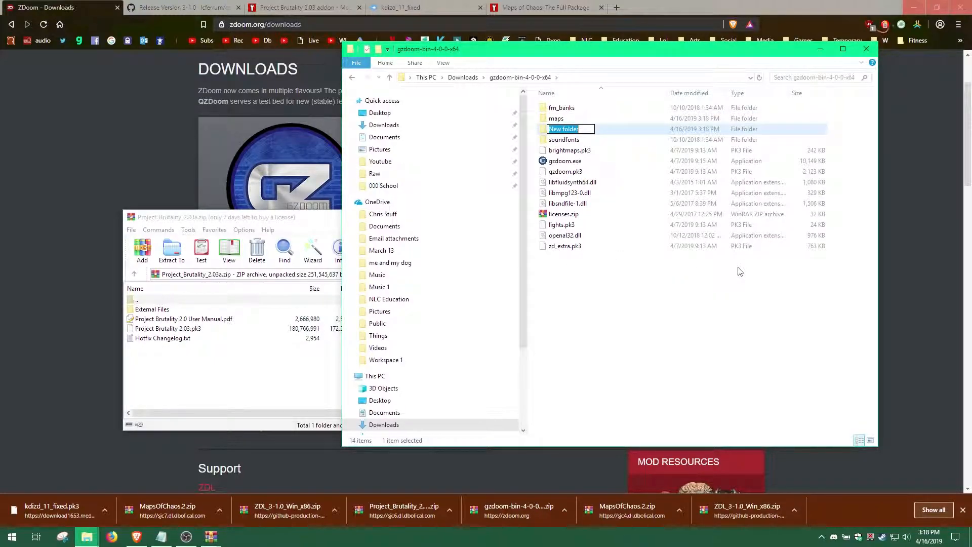
pyautogui.write('project brutality 2.0')
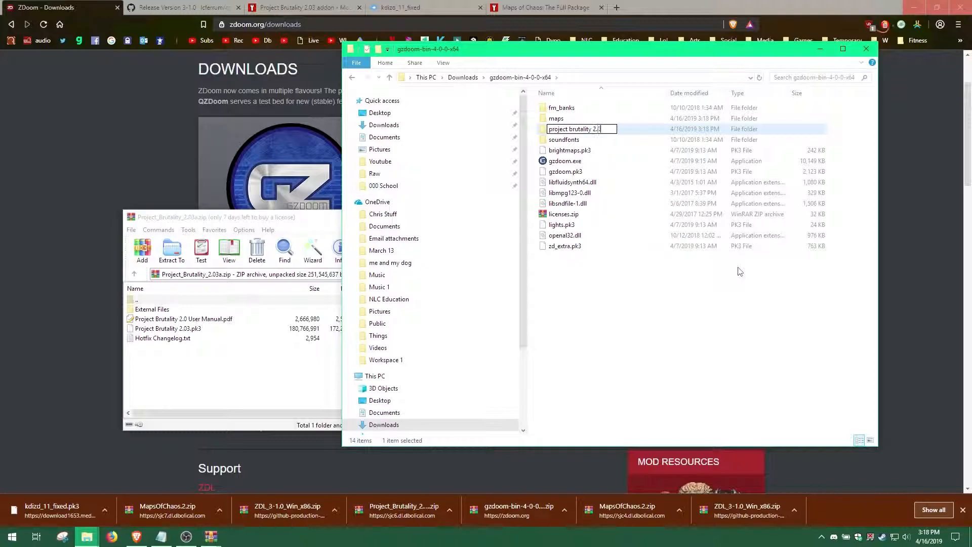
pyautogui.press('Enter')
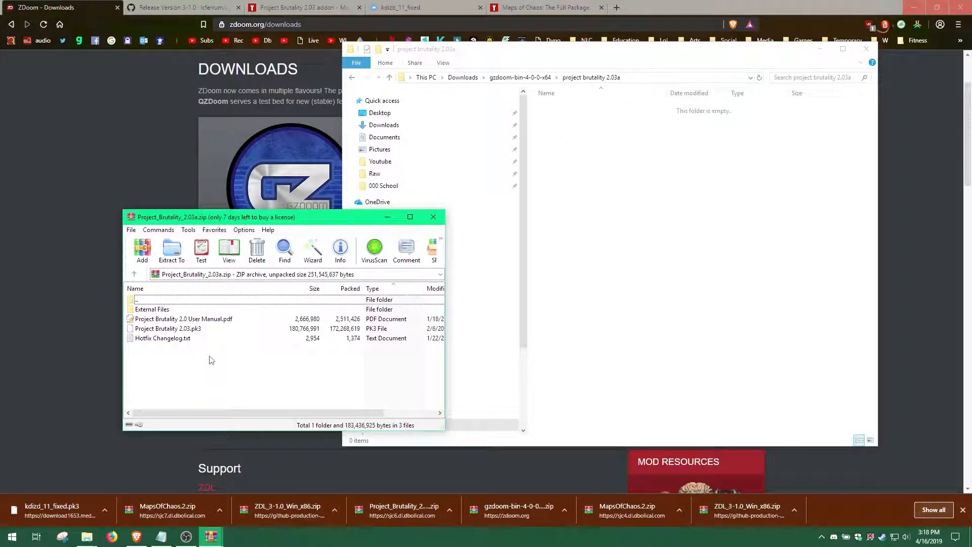
# Extract Project Brutality into its folder and place ZDL.exe in gzdoom-bin-4-0-0-x64.
pyautogui.click(171, 249)
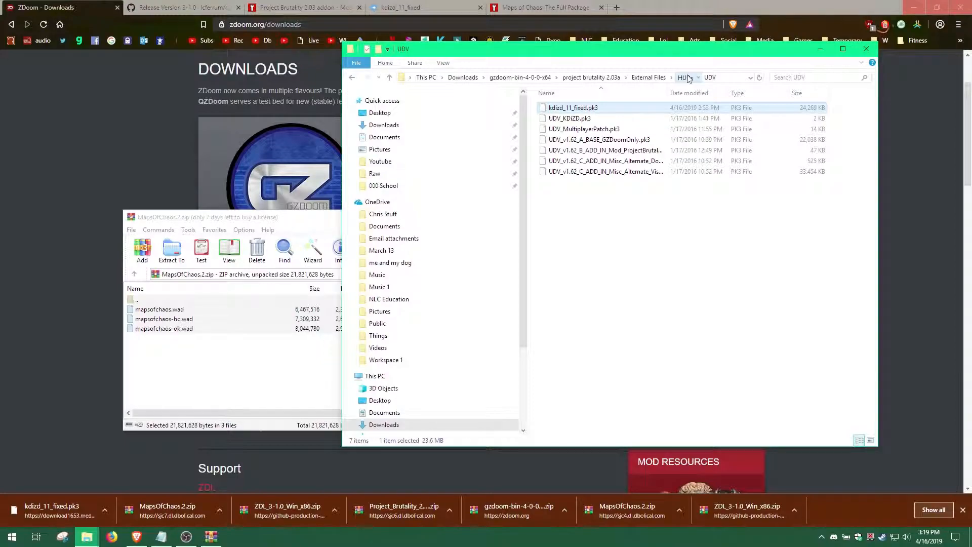
pyautogui.click(648, 77)
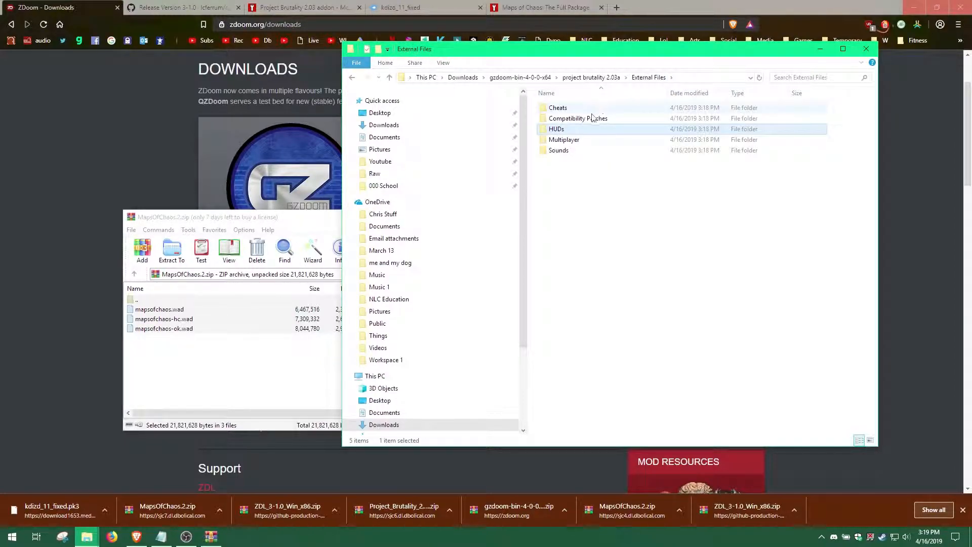
pyautogui.doubleClick(578, 118)
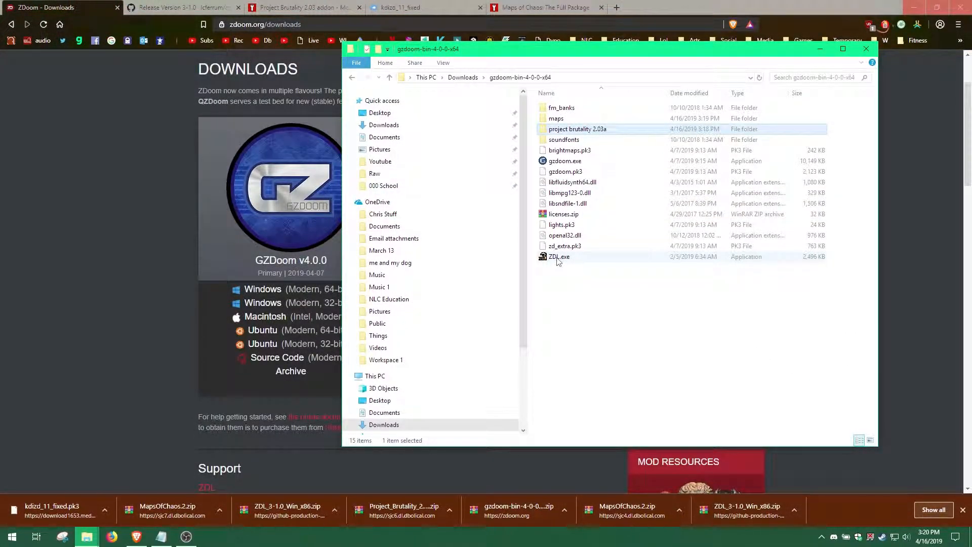
# Run ZDL.exe from the GZDoom folder and position the ZDL 3.1.0 window.
pyautogui.click(559, 257)
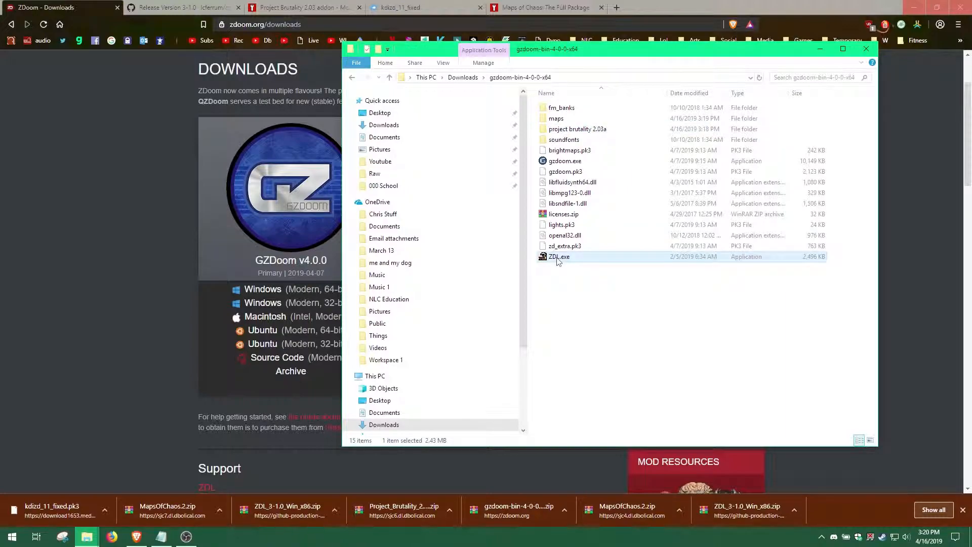
pyautogui.doubleClick(559, 256)
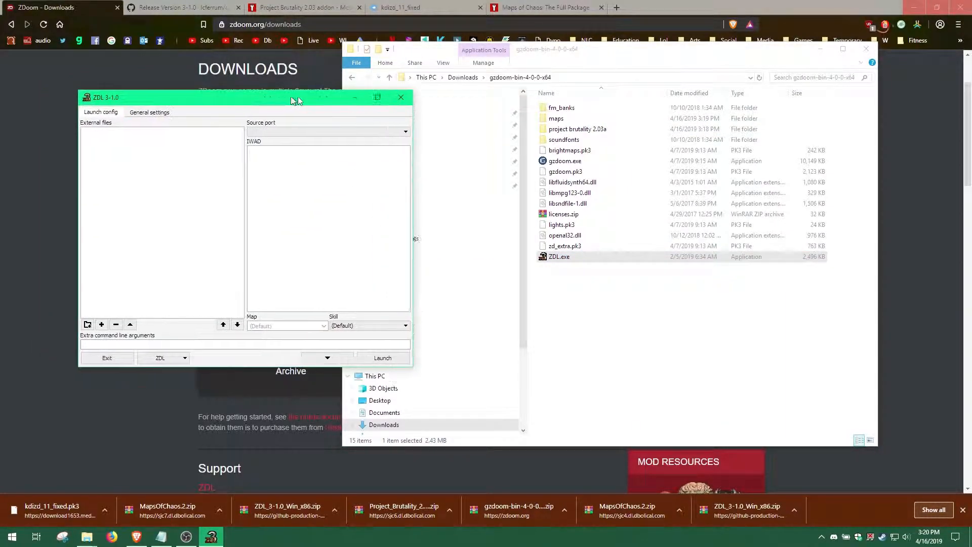
pyautogui.moveTo(295, 98); pyautogui.dragTo(379, 100)
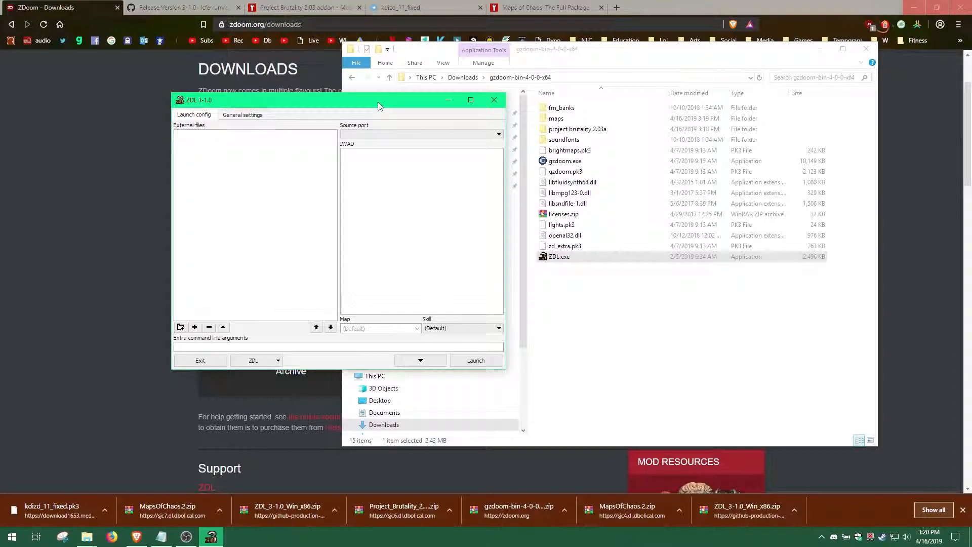
# Add gzdoom.exe from gzdoom-bin-4-0-0-x64 as a source port in General settings.
pyautogui.click(242, 114)
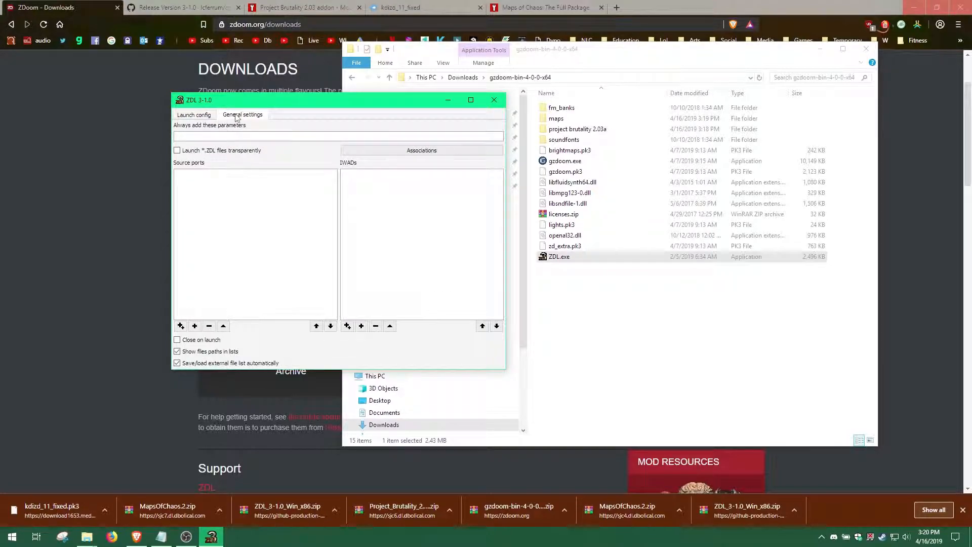
pyautogui.click(180, 326)
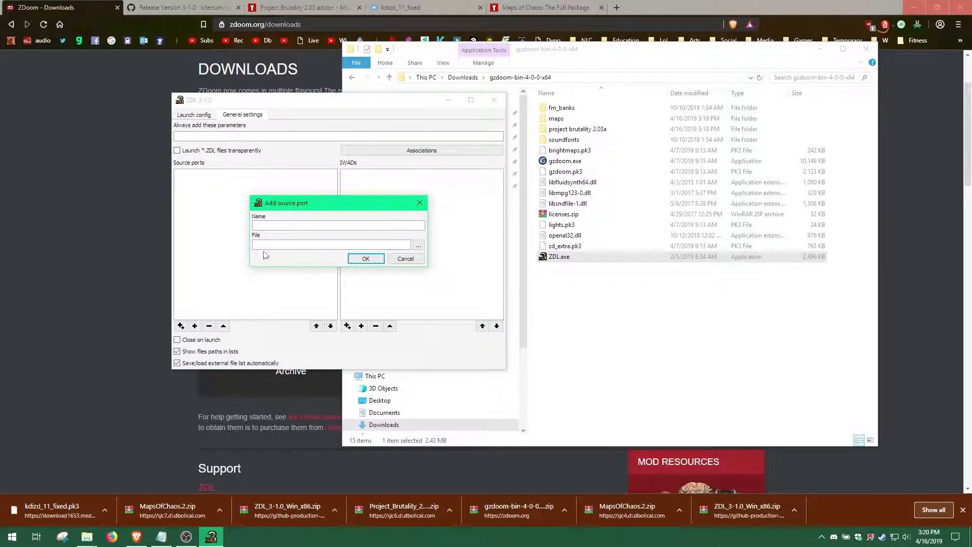
pyautogui.click(418, 244)
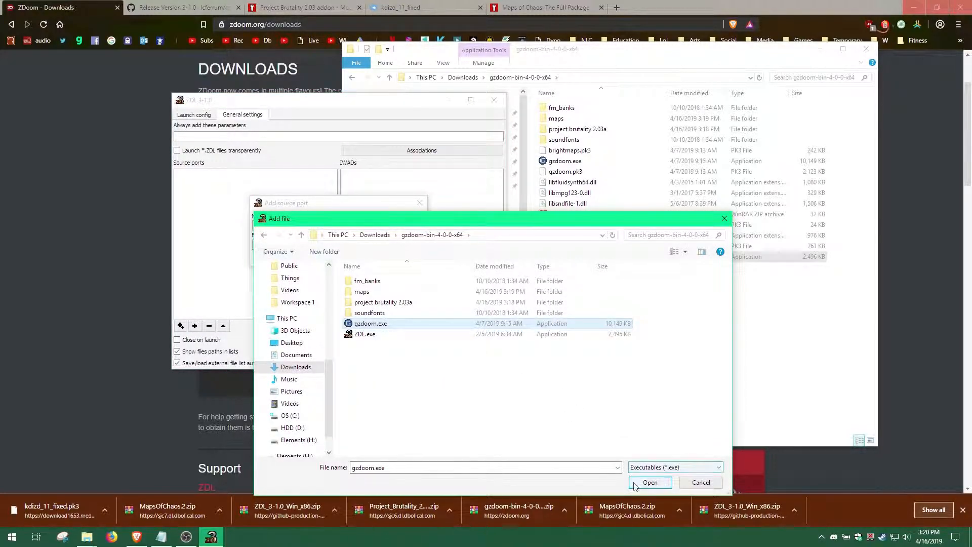
pyautogui.click(650, 482)
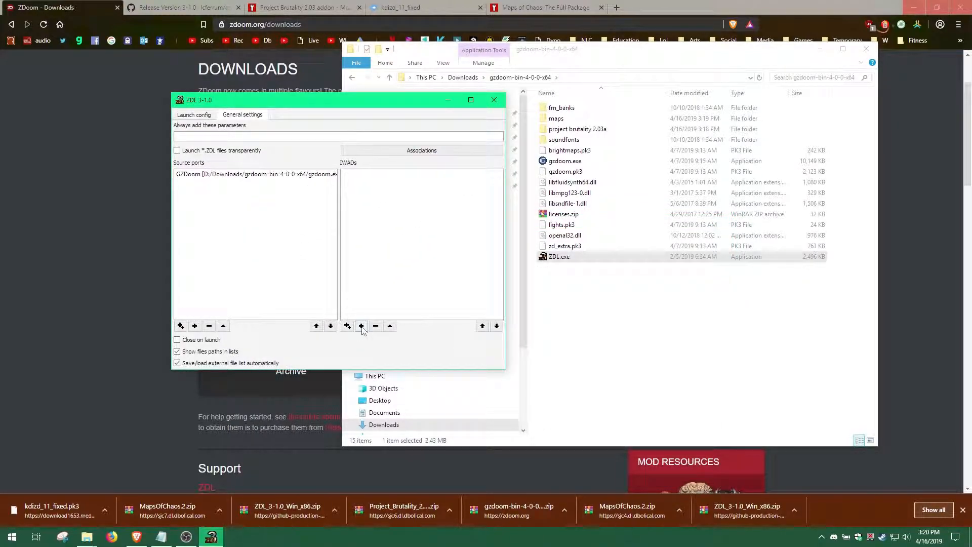
pyautogui.moveTo(362, 326)
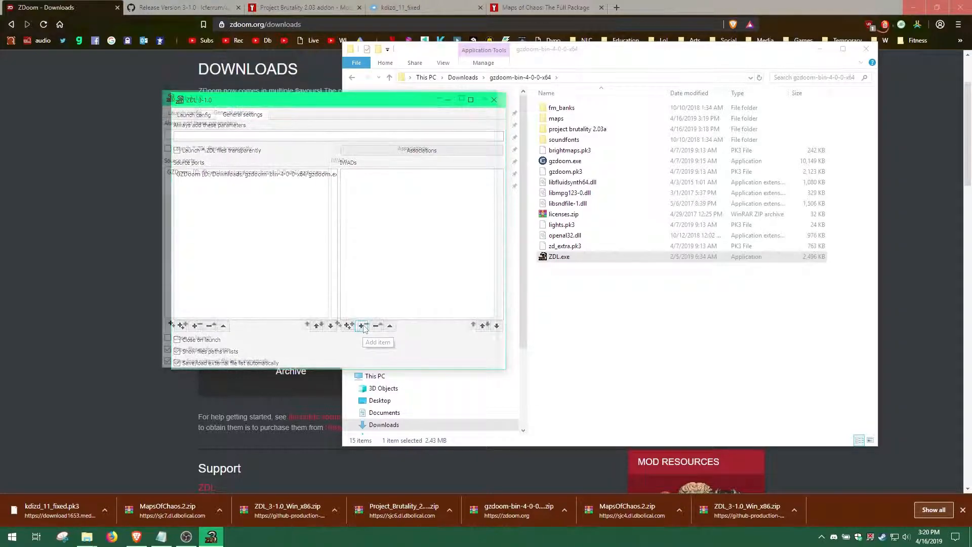
# Add DOOM.WAD from D:/Program Files/gzdoom as The Ultimate Doom v1.9 IWAD.
pyautogui.click(363, 326)
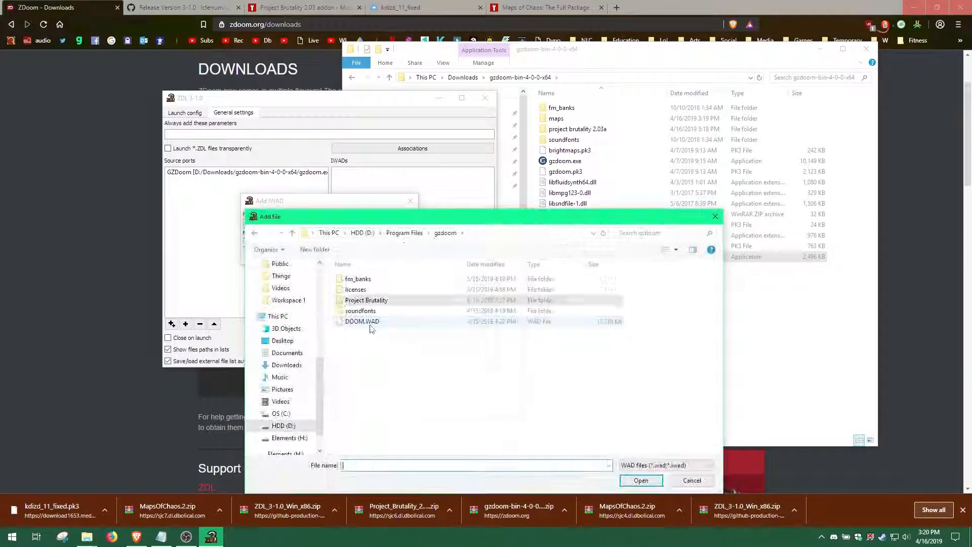
pyautogui.click(640, 480)
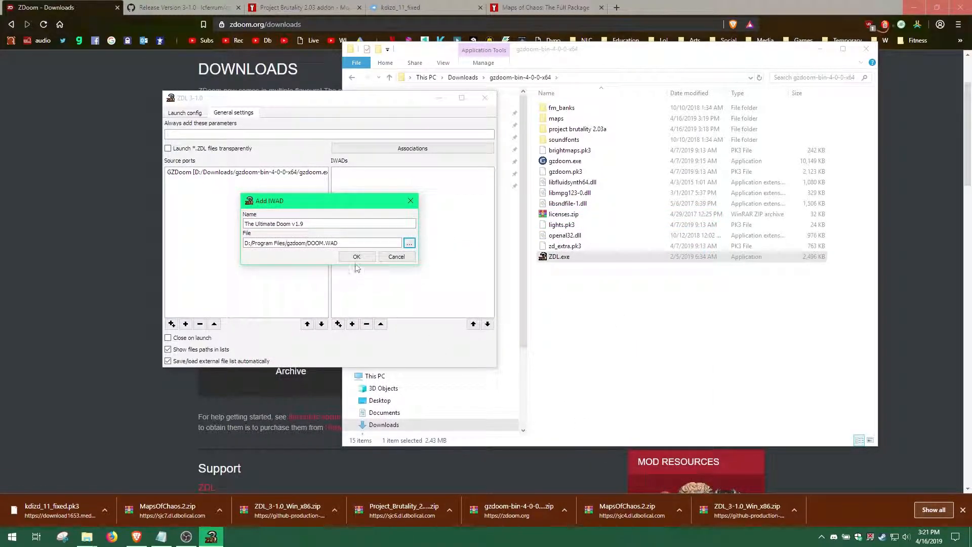
pyautogui.click(356, 257)
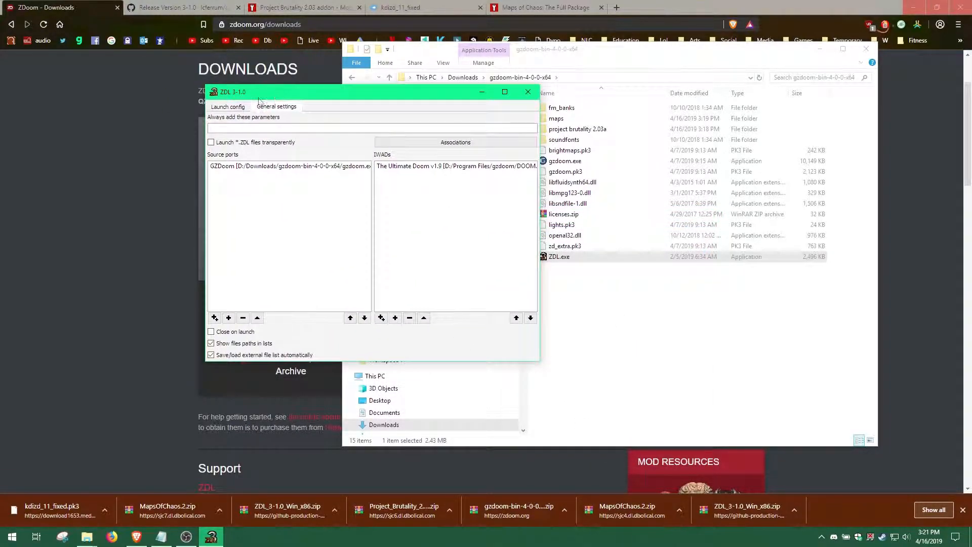
pyautogui.click(227, 106)
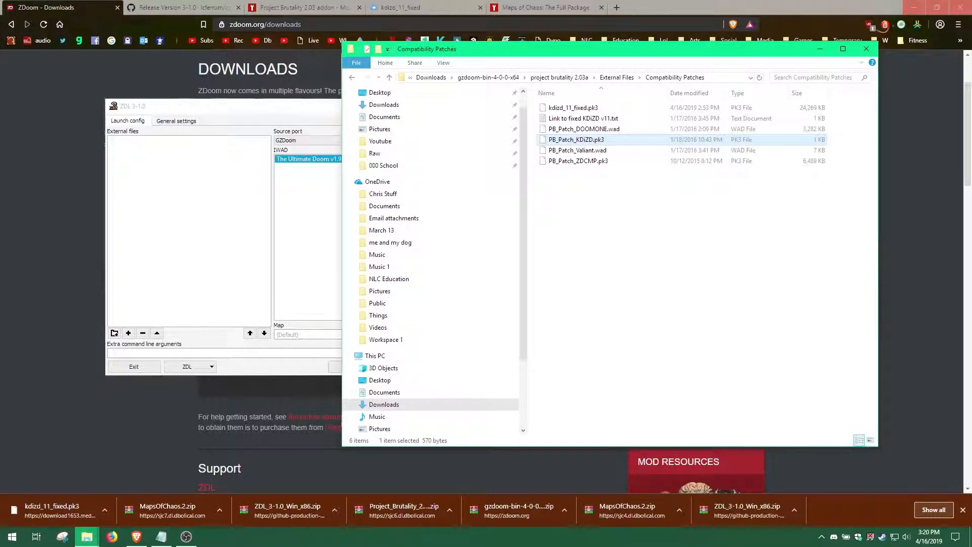
# Add the kdizd_11_fixed.pk3 and KDIZD patch files from Compatibility Patches to External files.
pyautogui.click(572, 107)
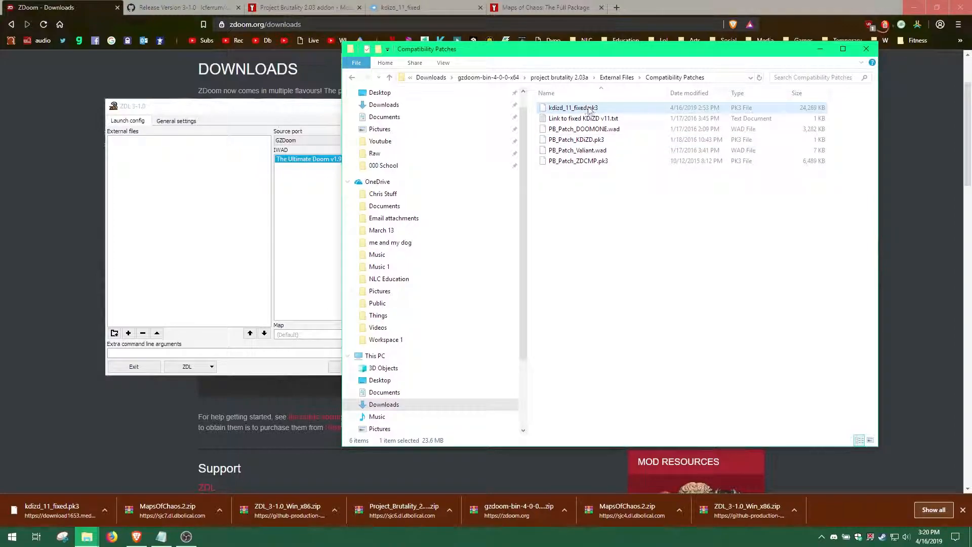
pyautogui.click(574, 139)
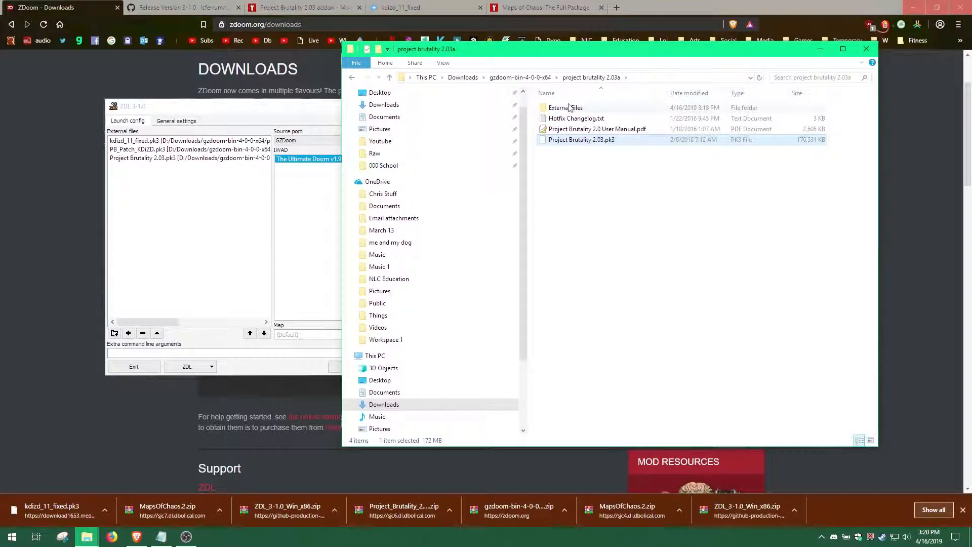
pyautogui.doubleClick(564, 108)
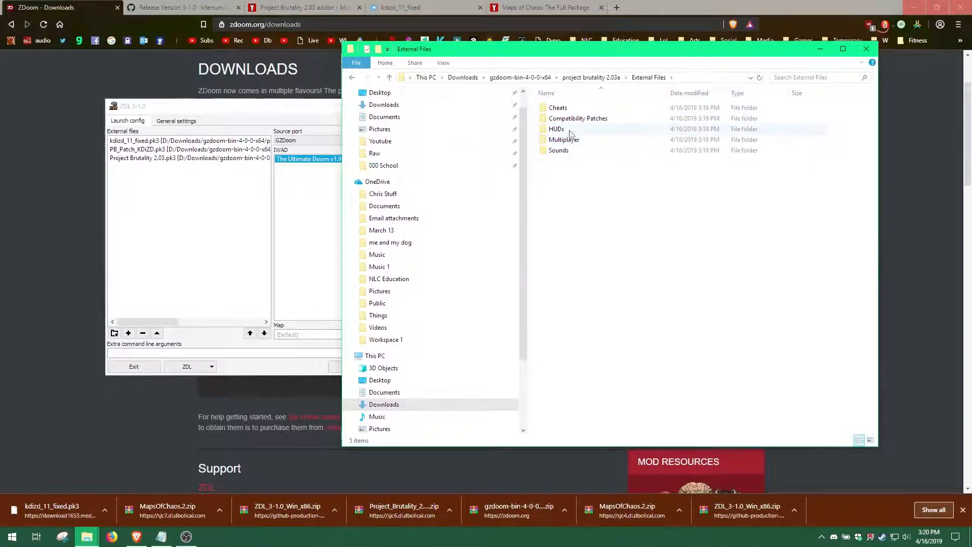
# Browse the HUDs\UDV and Cheats folders for the UDV HUD and cheats pk3 files.
pyautogui.doubleClick(556, 128)
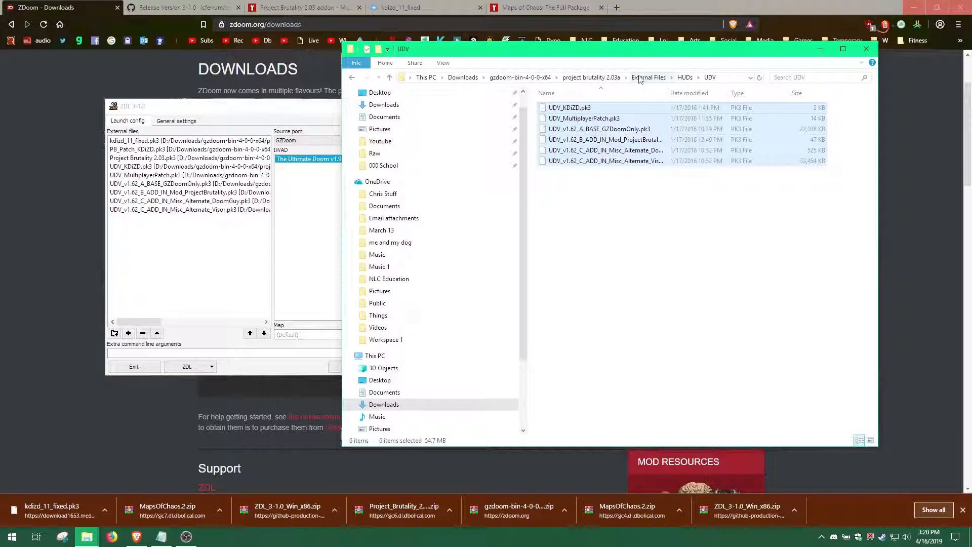
pyautogui.click(648, 77)
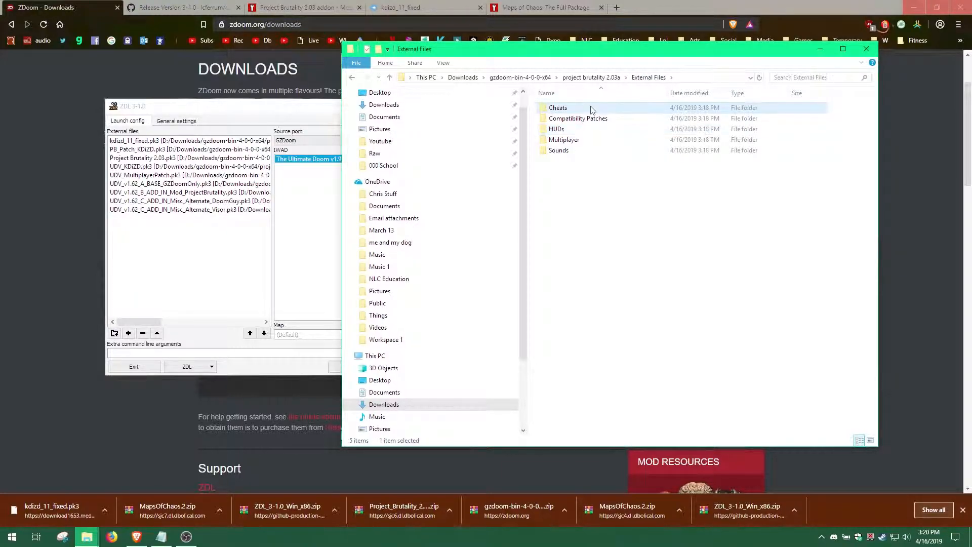
pyautogui.doubleClick(557, 107)
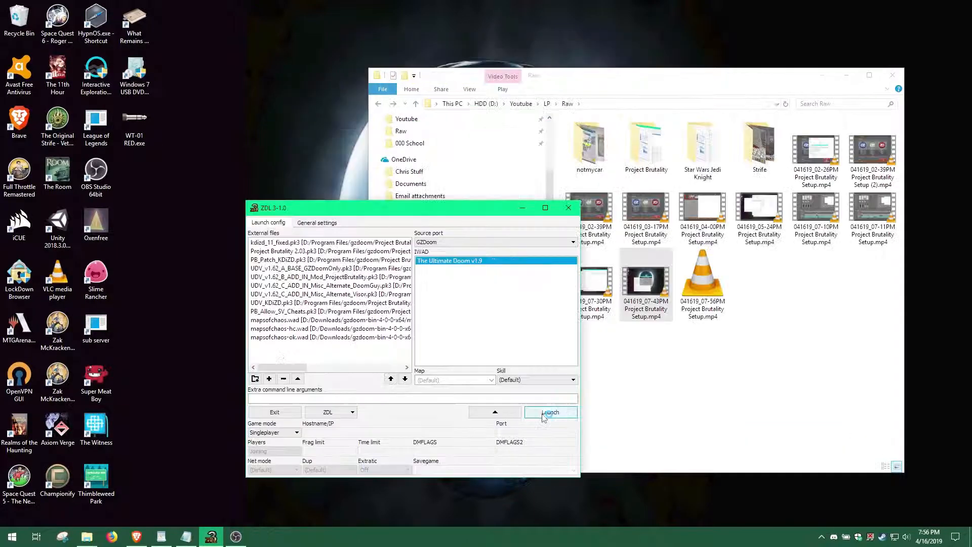
# Launch Project Brutality with the cheats patch and Maps of Chaos WADs loaded.
pyautogui.click(551, 412)
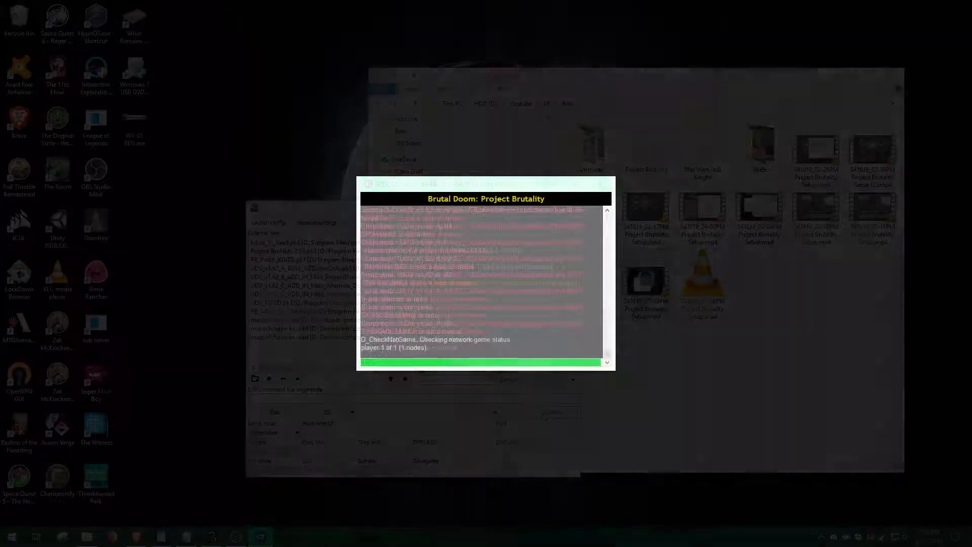